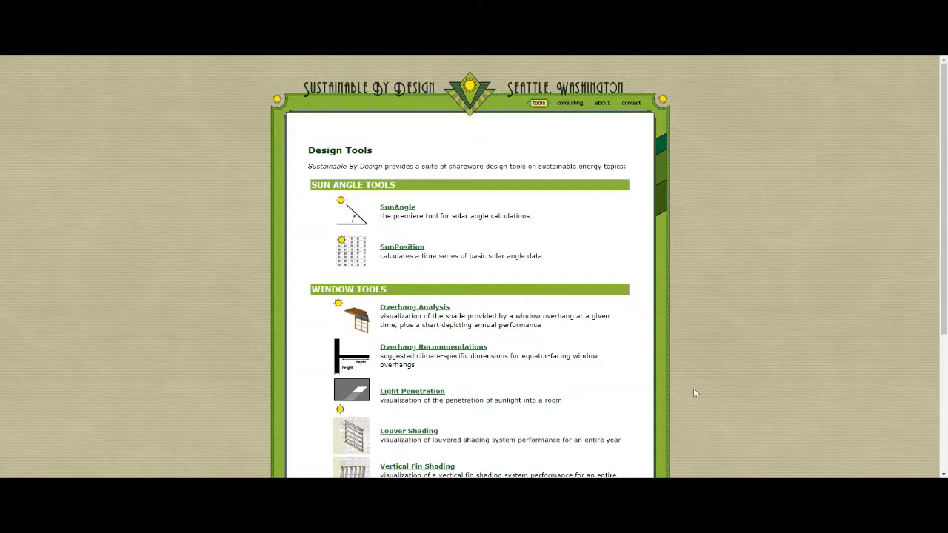
Launch the Vertical Fin Shading tool from the Sustainable By Design page.
scroll("down", 3)
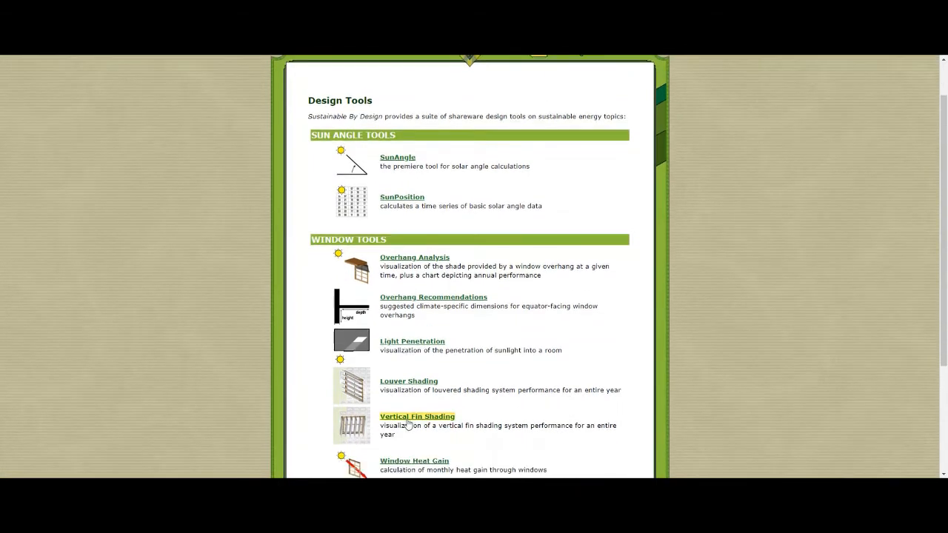
mouse_move(676, 474)
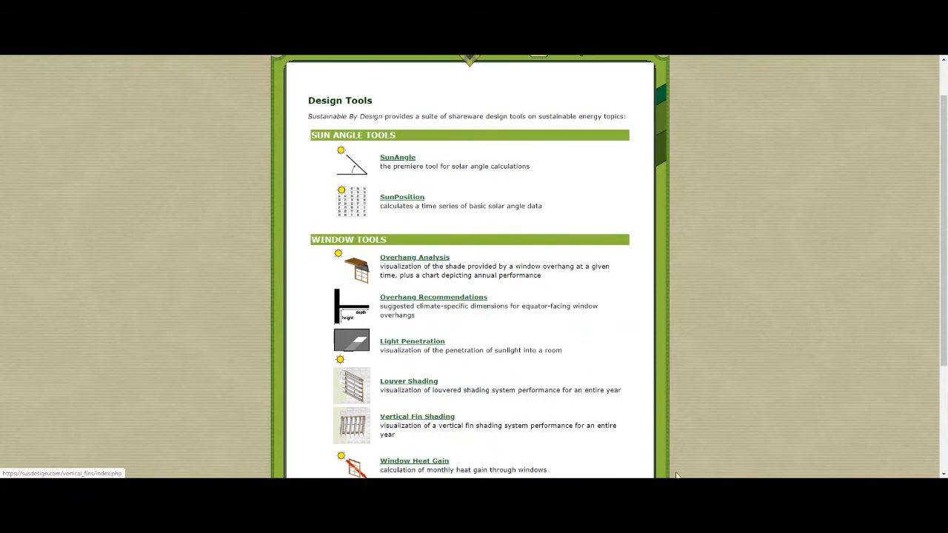
scroll("down", 3)
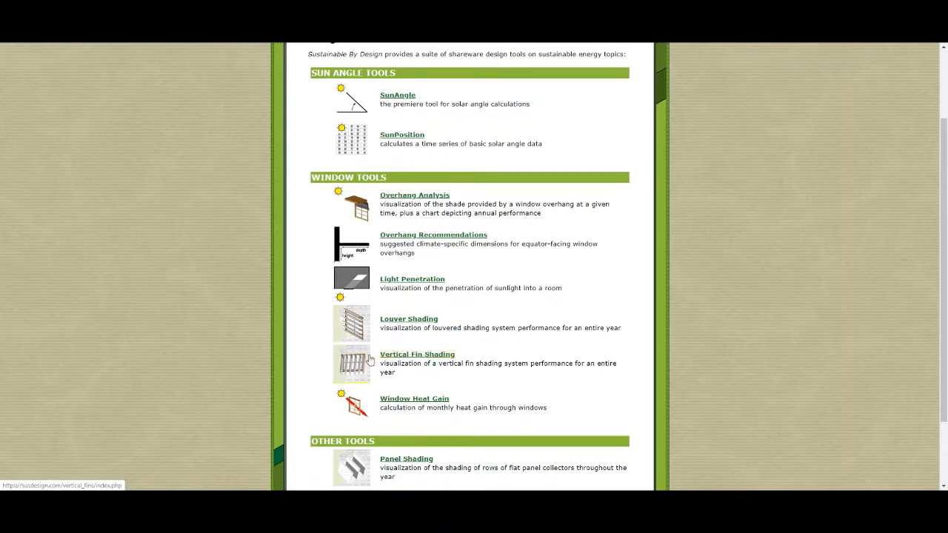
left_click(417, 354)
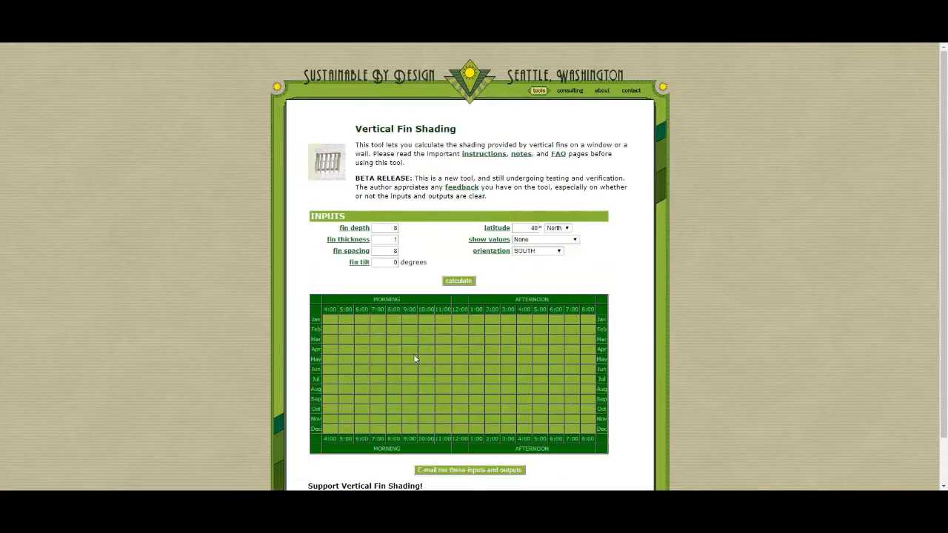
Enter latitude 51° N, fin depth 50, fin thickness 10 and fin spacing 100.
triple_click(529, 228)
type("51")
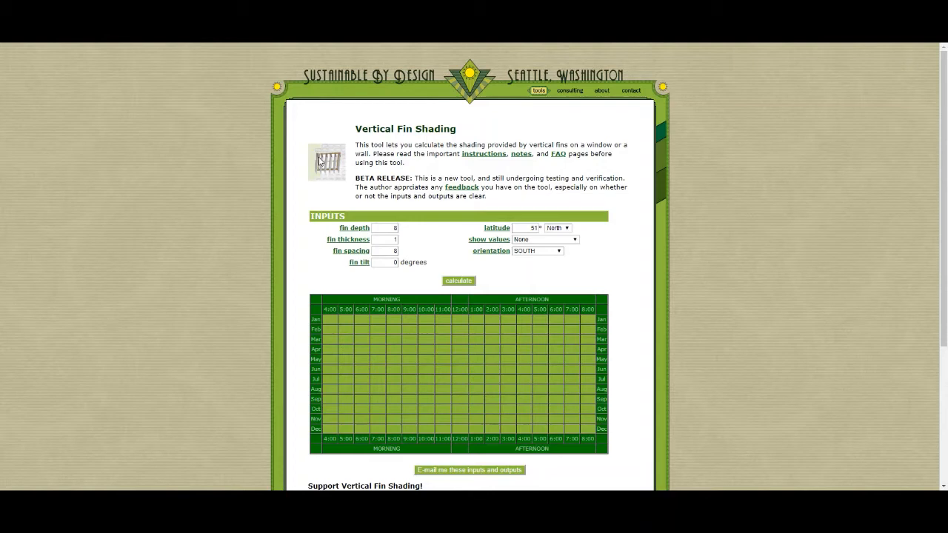
left_click(384, 228)
type("50")
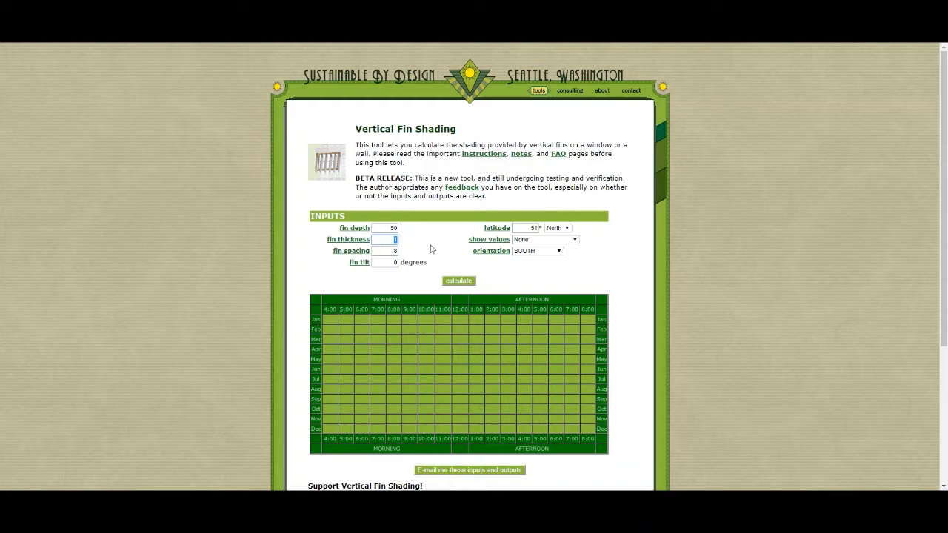
type("10")
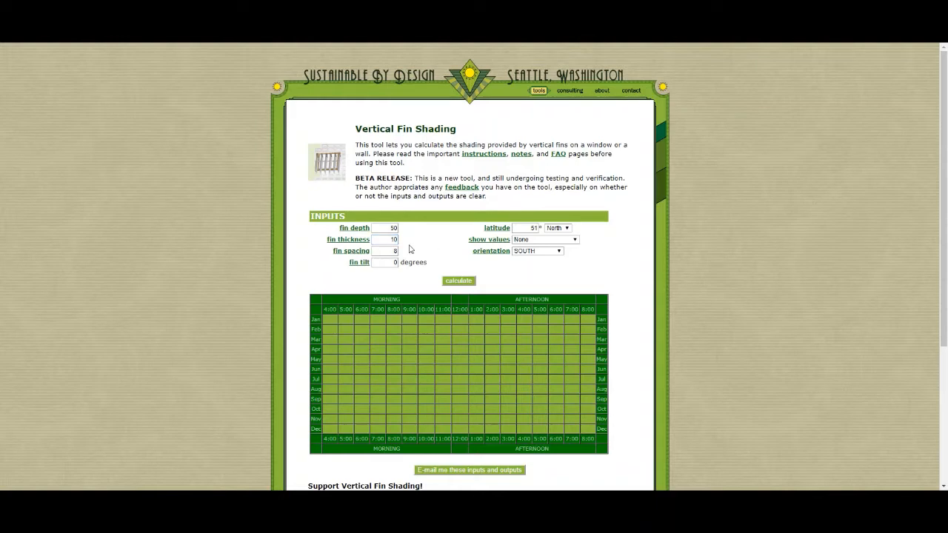
left_click(385, 251)
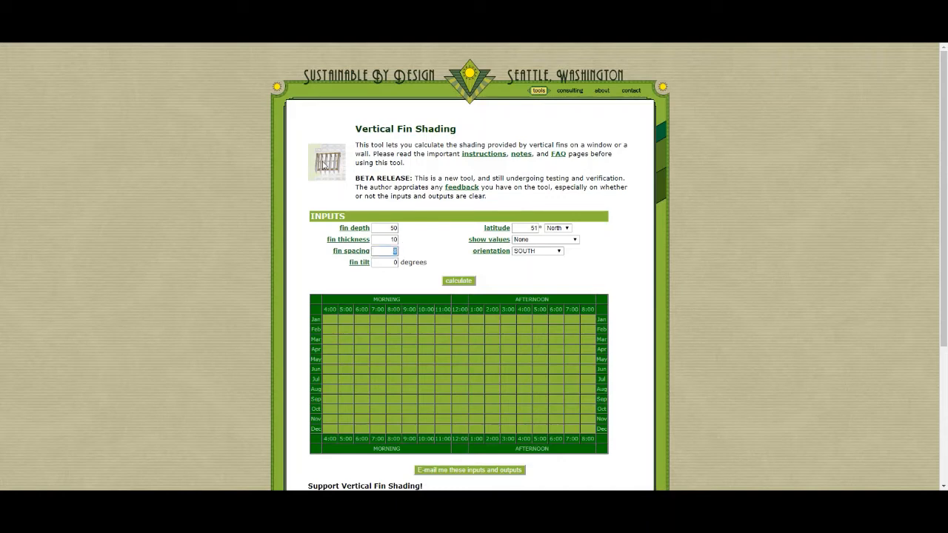
mouse_move(436, 243)
type("100")
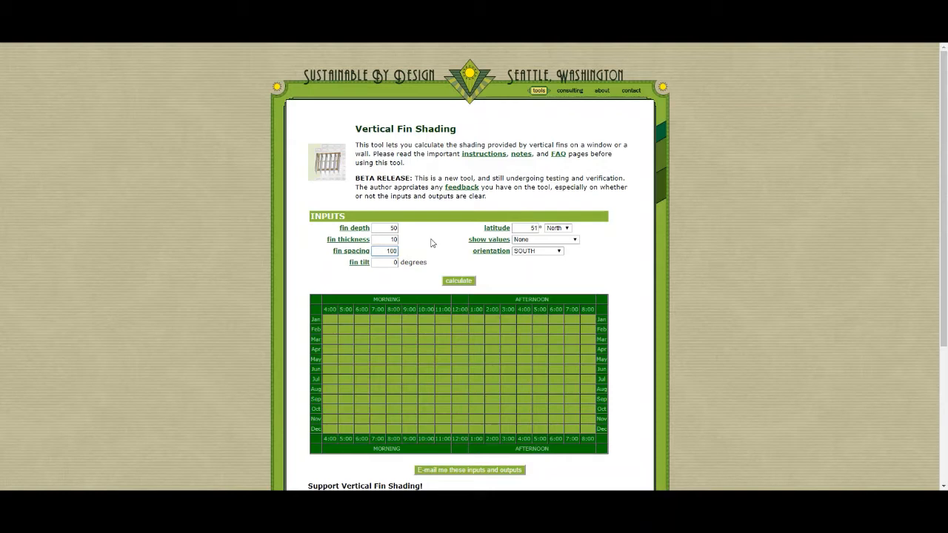
left_click(386, 263)
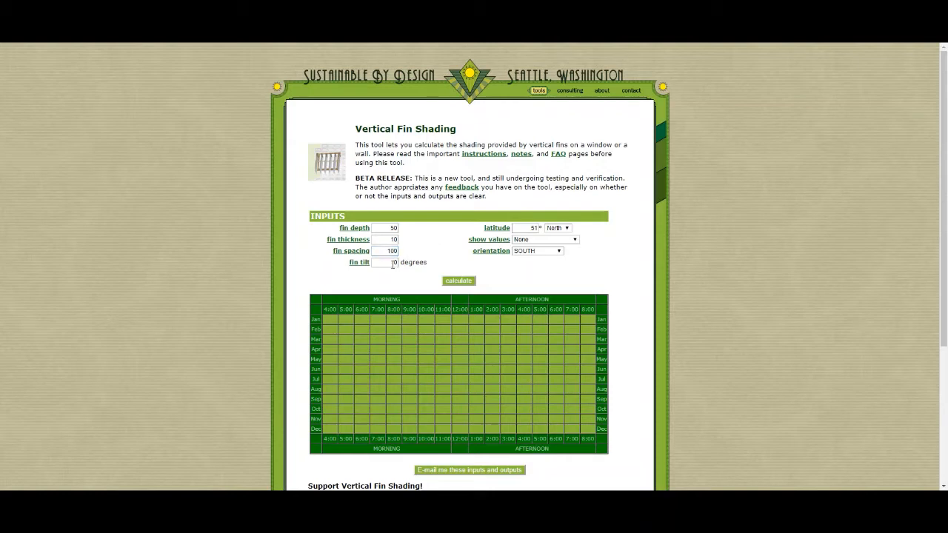
left_click(384, 262)
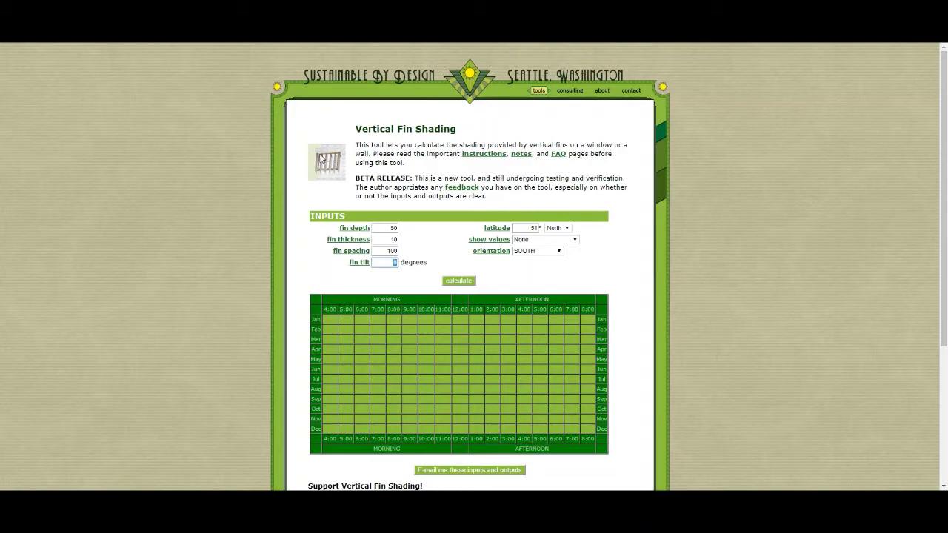
mouse_move(477, 266)
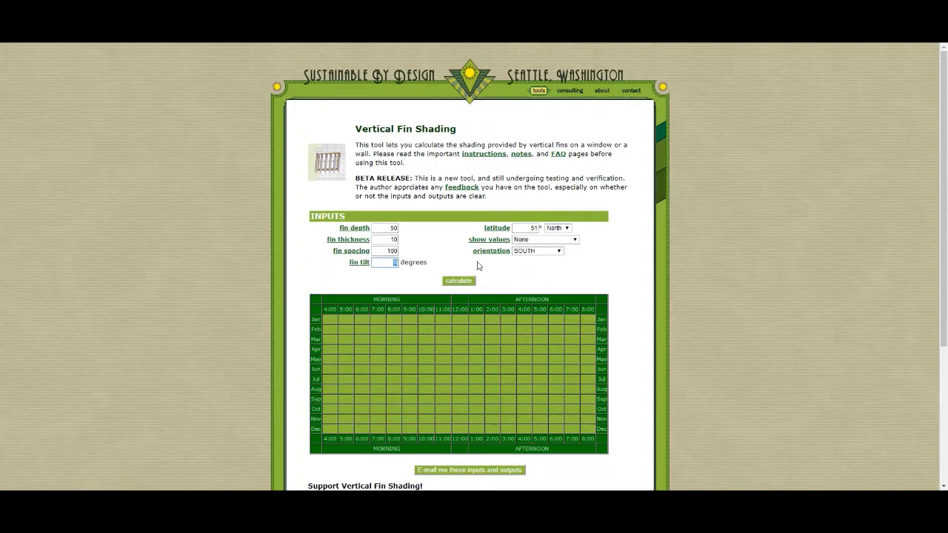
mouse_move(405, 278)
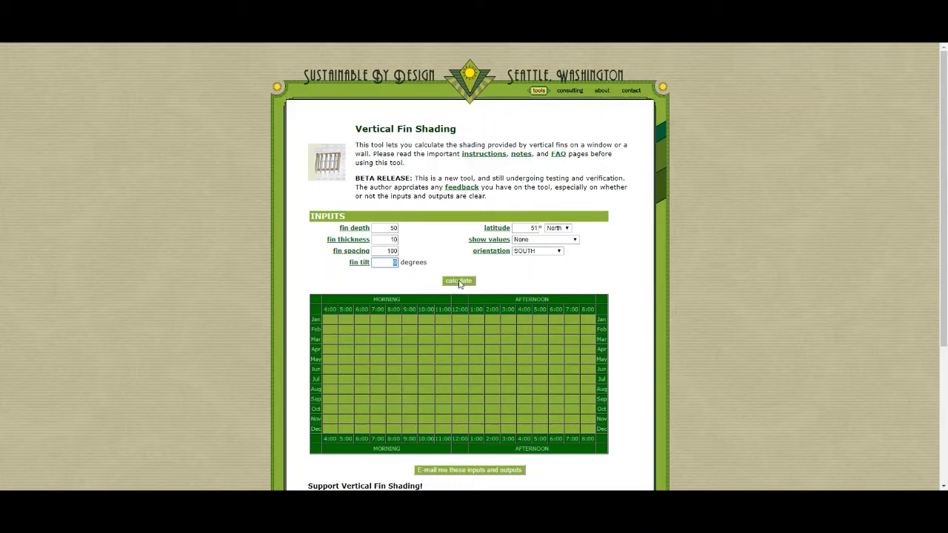
Show Sun % values for an east-facing window orientation.
left_click(544, 238)
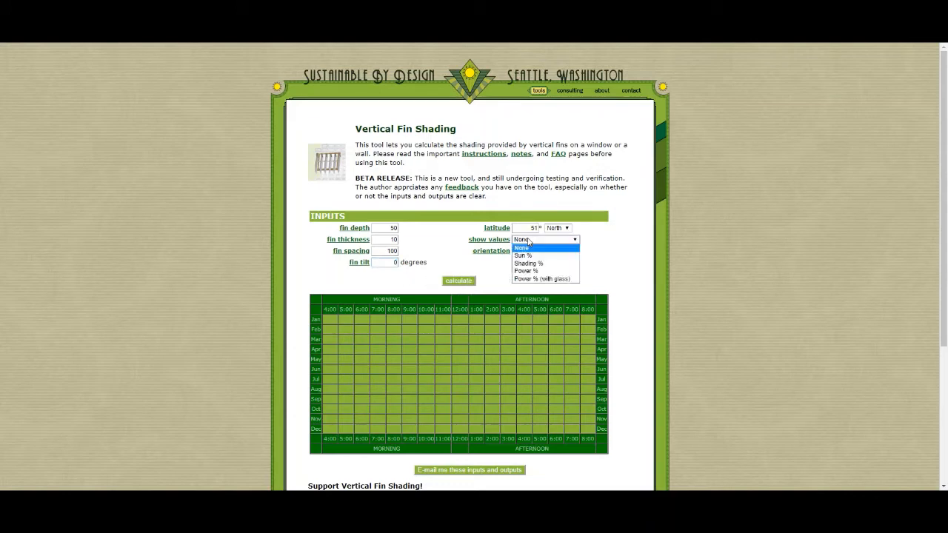
mouse_move(523, 255)
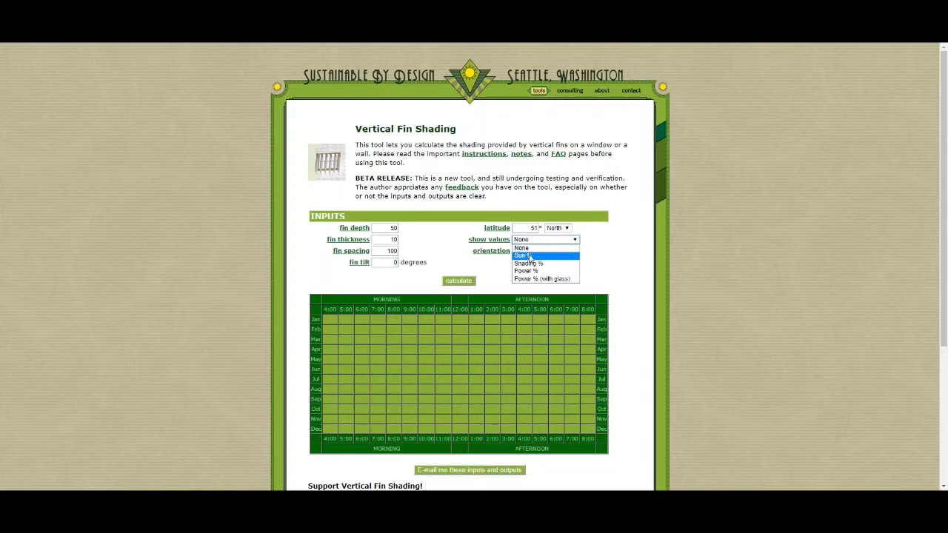
left_click(524, 255)
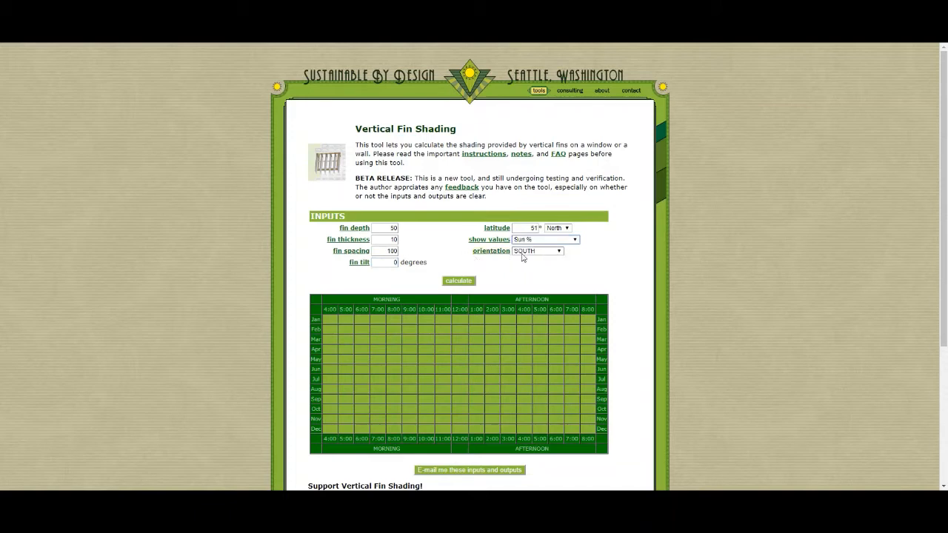
left_click(537, 250)
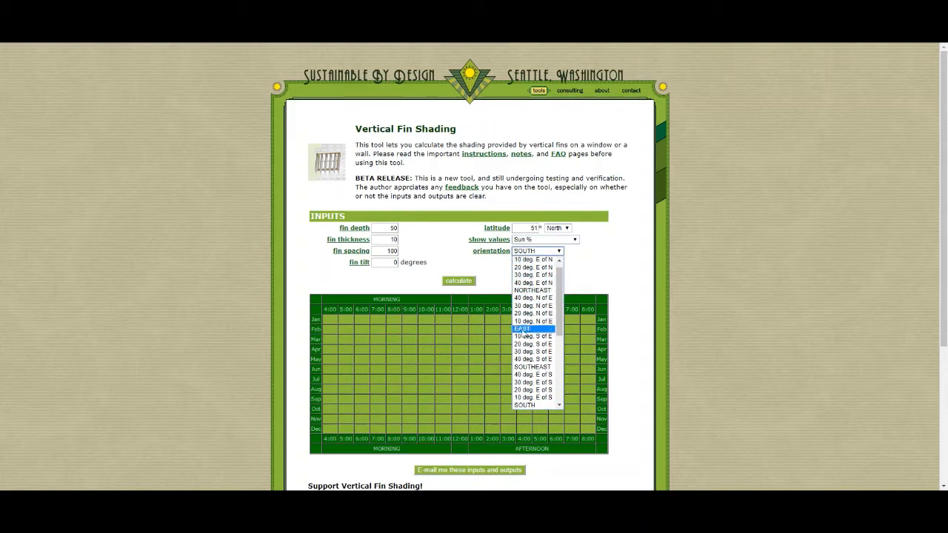
left_click(525, 328)
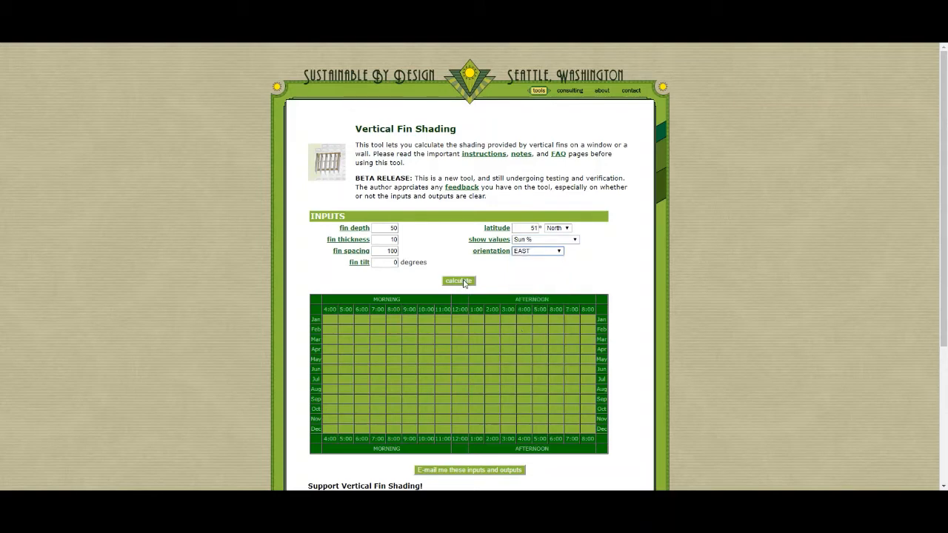
left_click(457, 281)
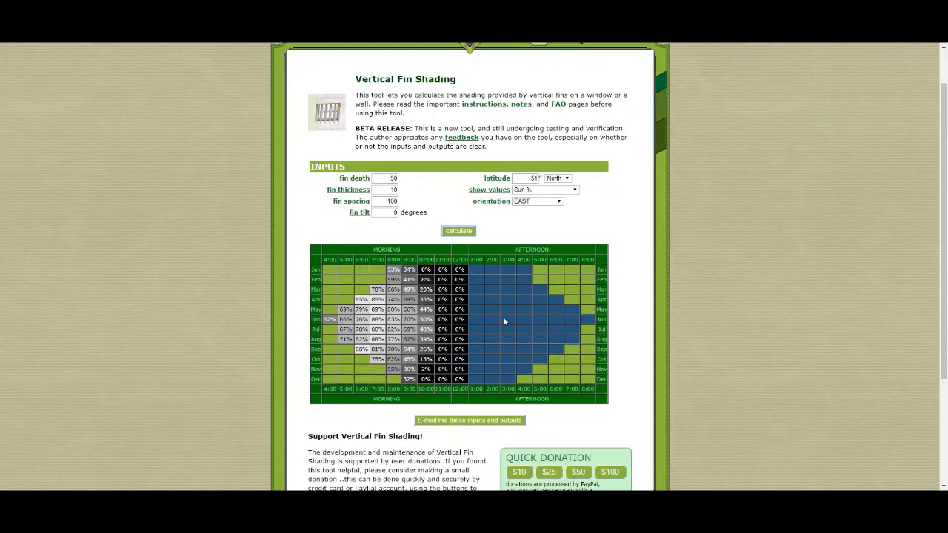
mouse_move(508, 235)
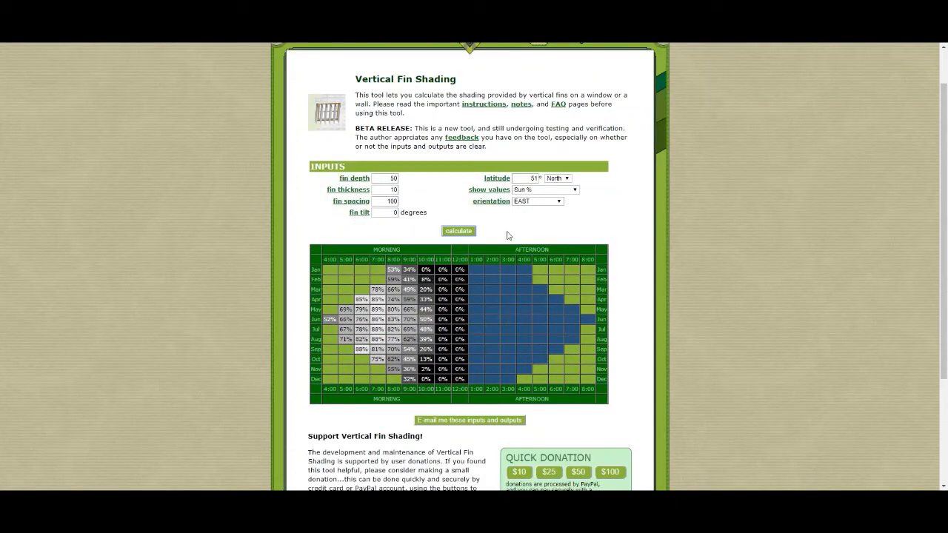
mouse_move(465, 392)
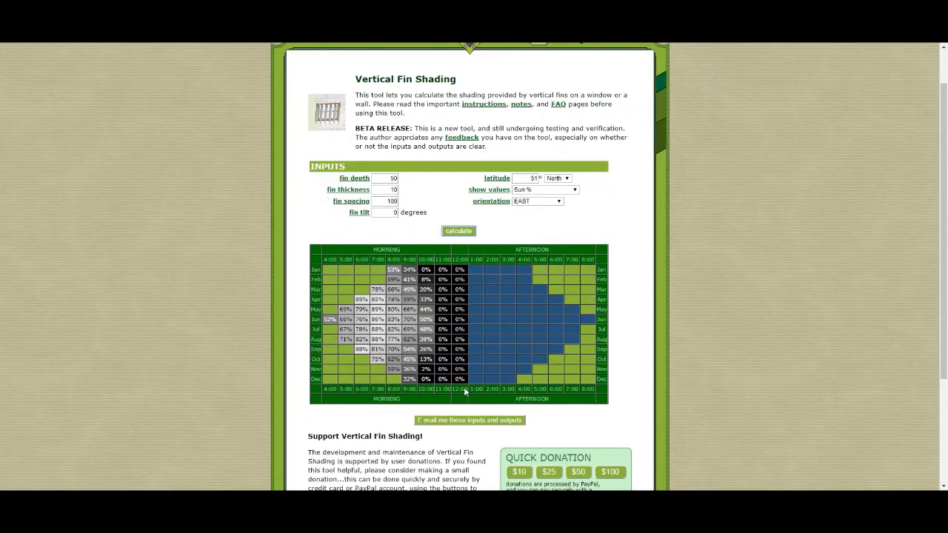
mouse_move(601, 404)
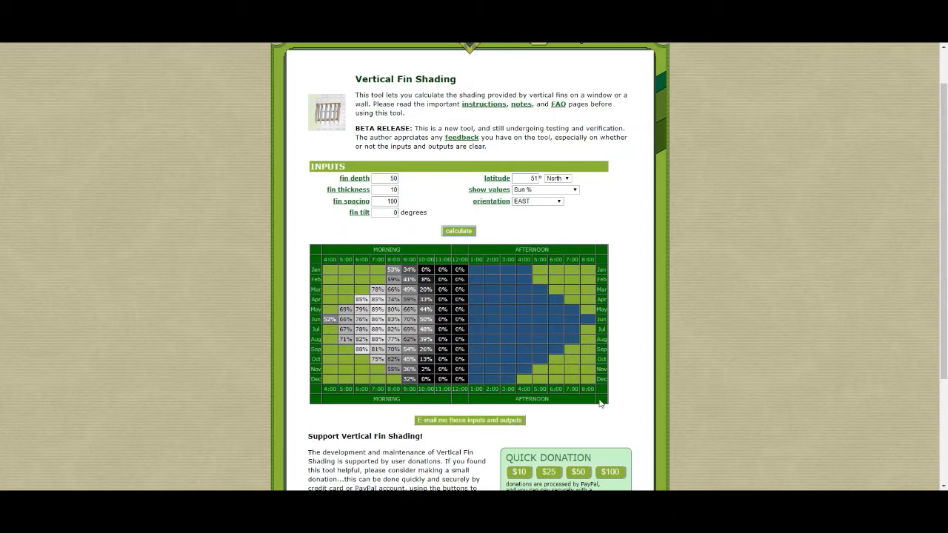
mouse_move(466, 252)
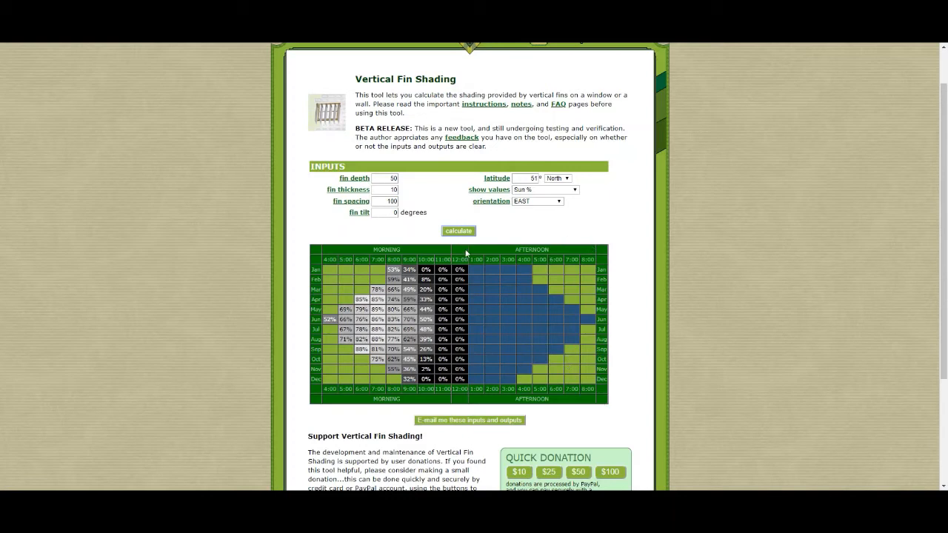
mouse_move(573, 405)
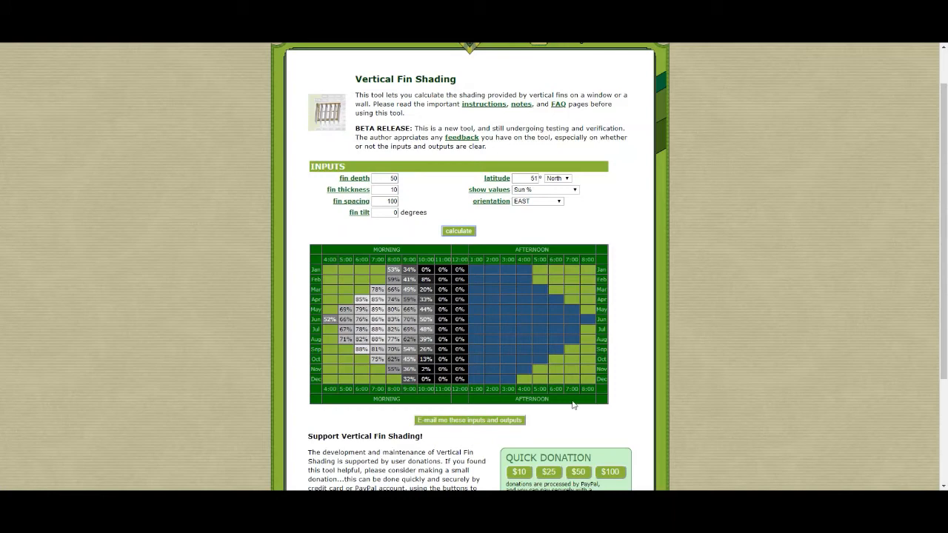
mouse_move(478, 257)
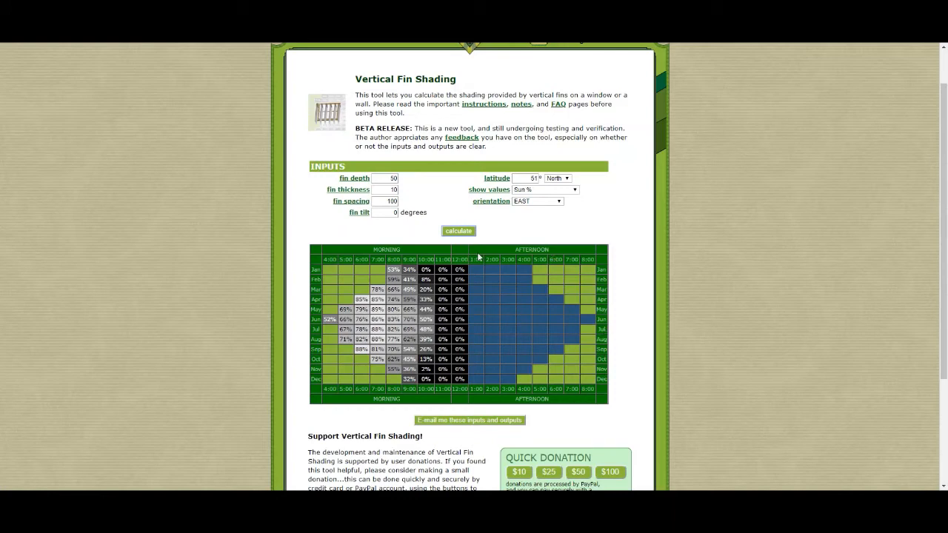
mouse_move(291, 307)
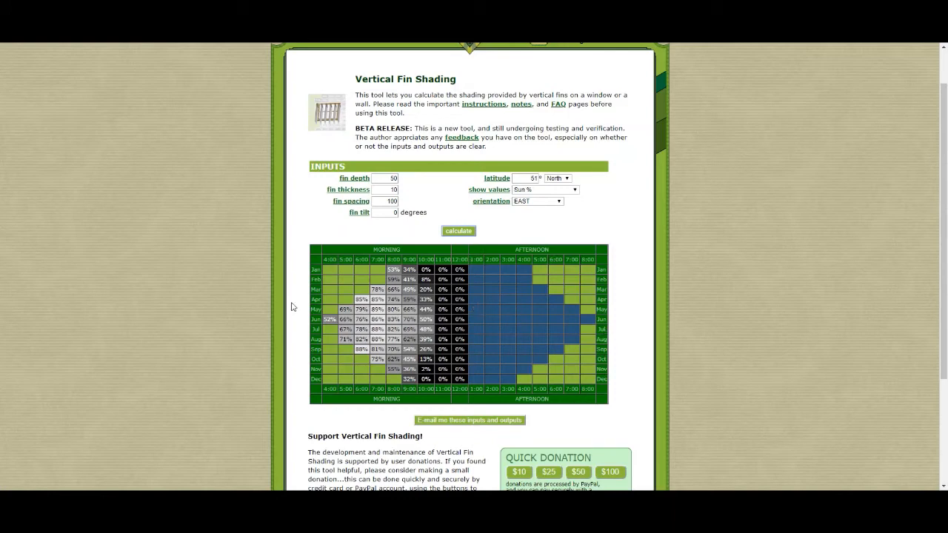
mouse_move(324, 311)
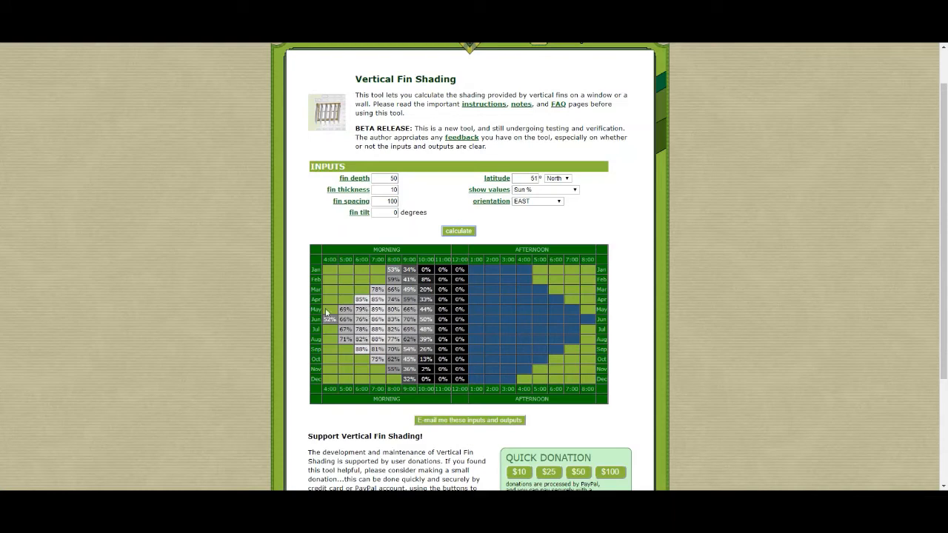
mouse_move(488, 321)
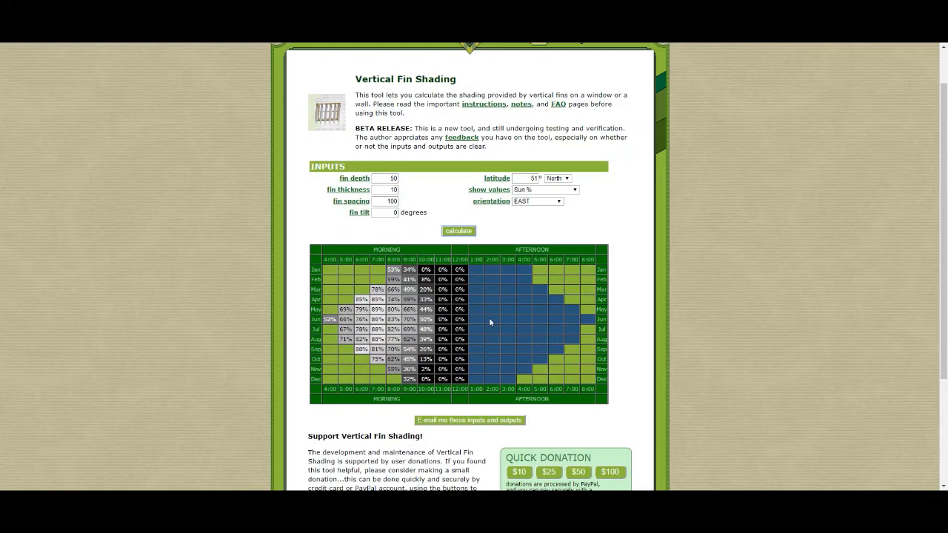
scroll("down", 3)
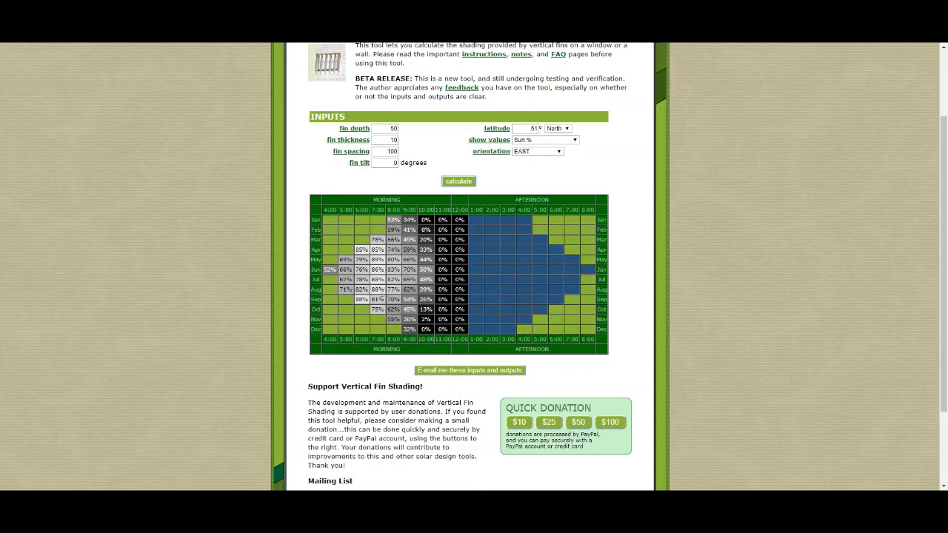
mouse_move(411, 257)
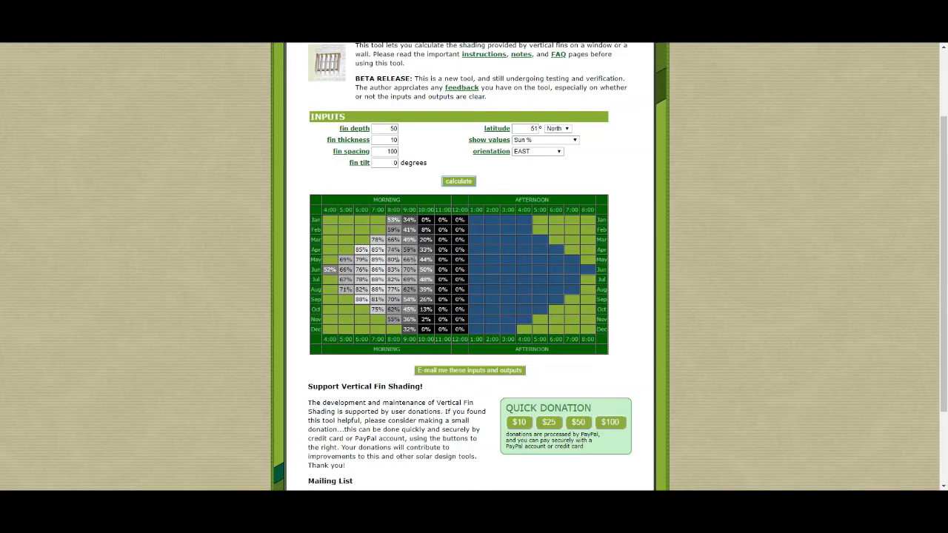
mouse_move(377, 209)
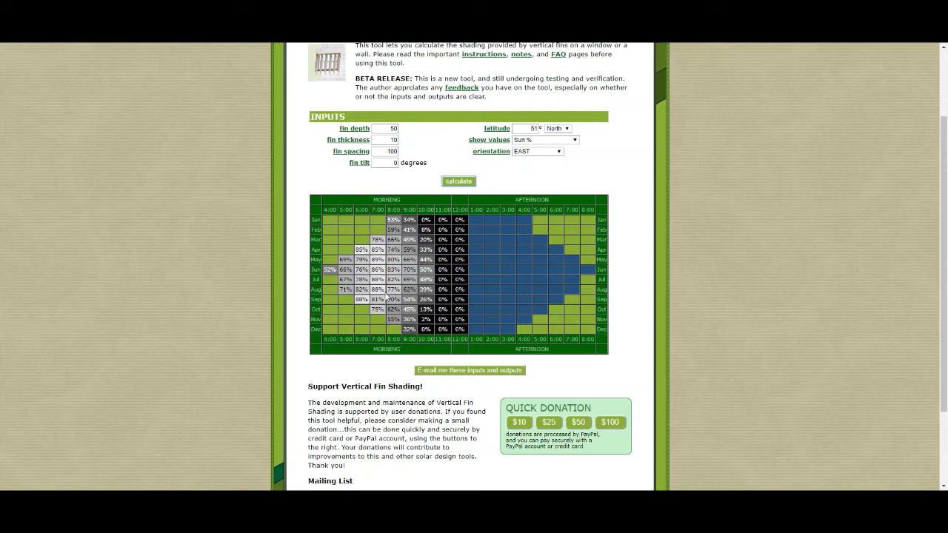
mouse_move(440, 238)
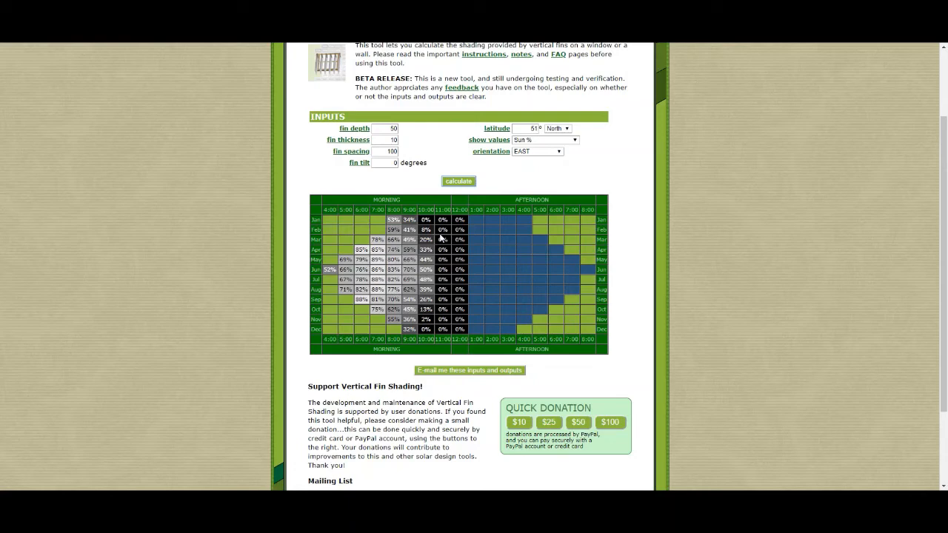
mouse_move(440, 269)
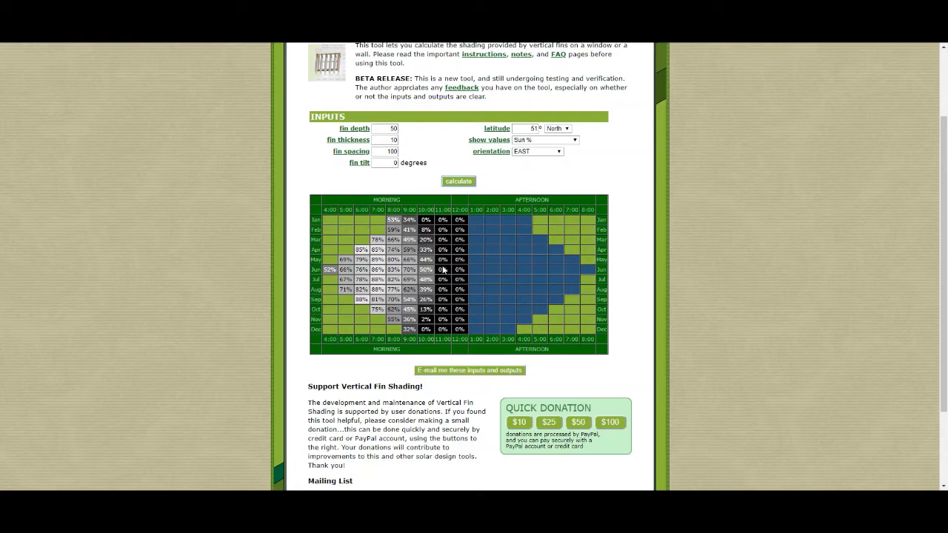
mouse_move(447, 260)
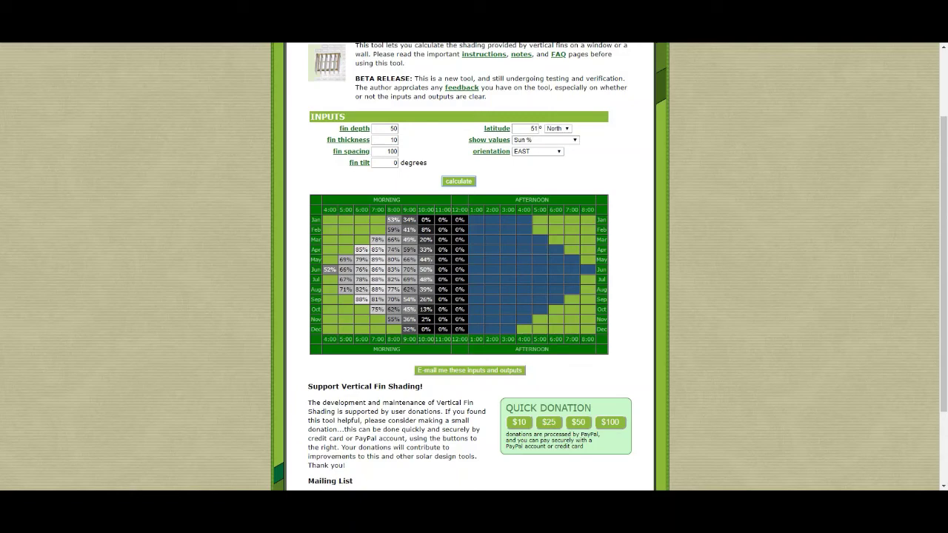
Set fin tilt to 15° and recalculate the annual sun percentage chart.
left_click(385, 162)
type("15")
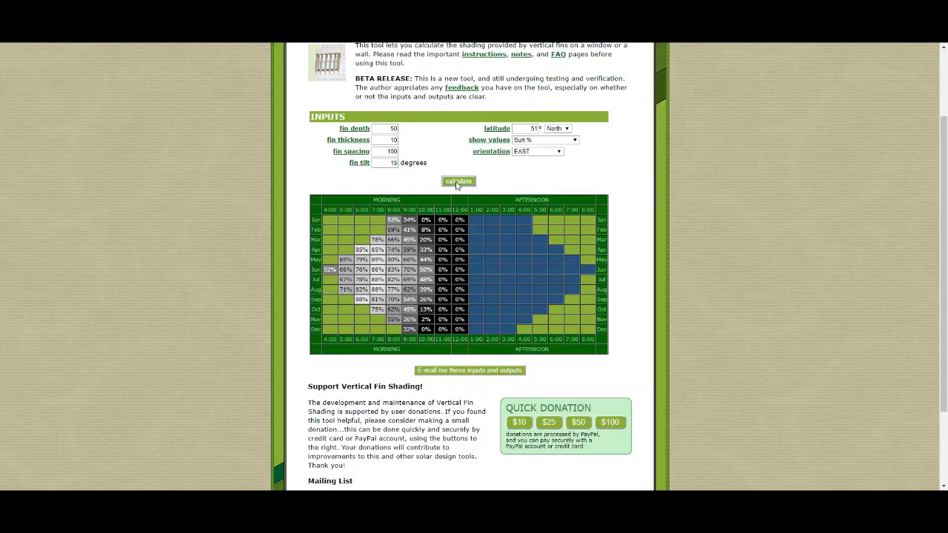
left_click(458, 181)
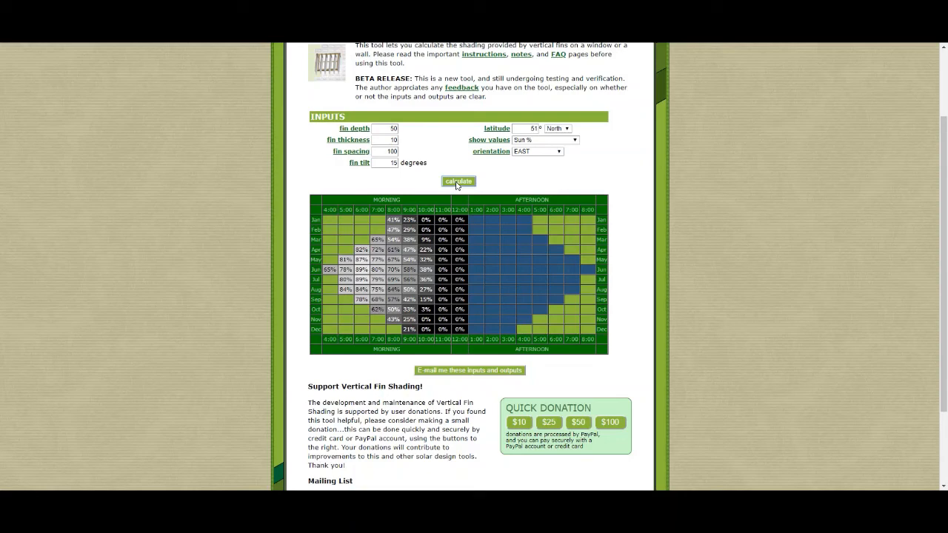
mouse_move(494, 258)
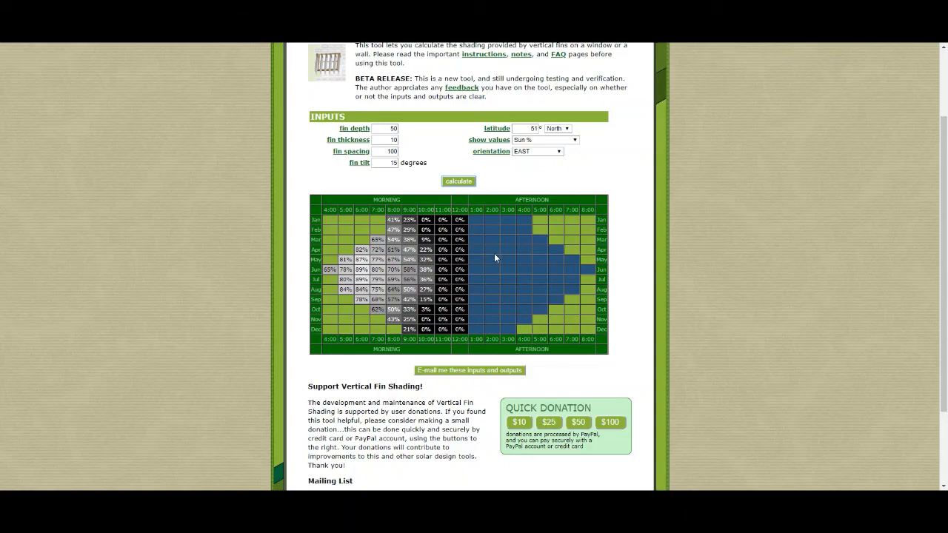
scroll("up", 3)
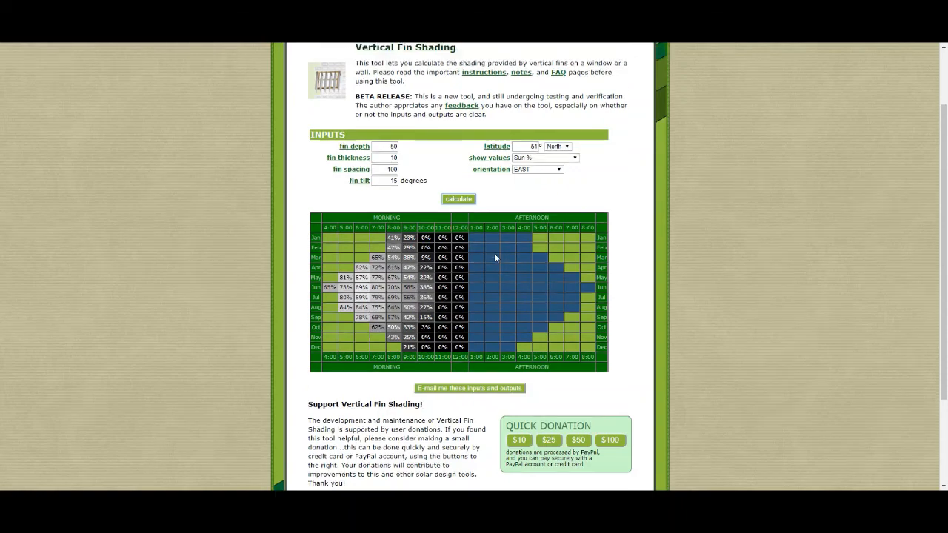
scroll("up", 3)
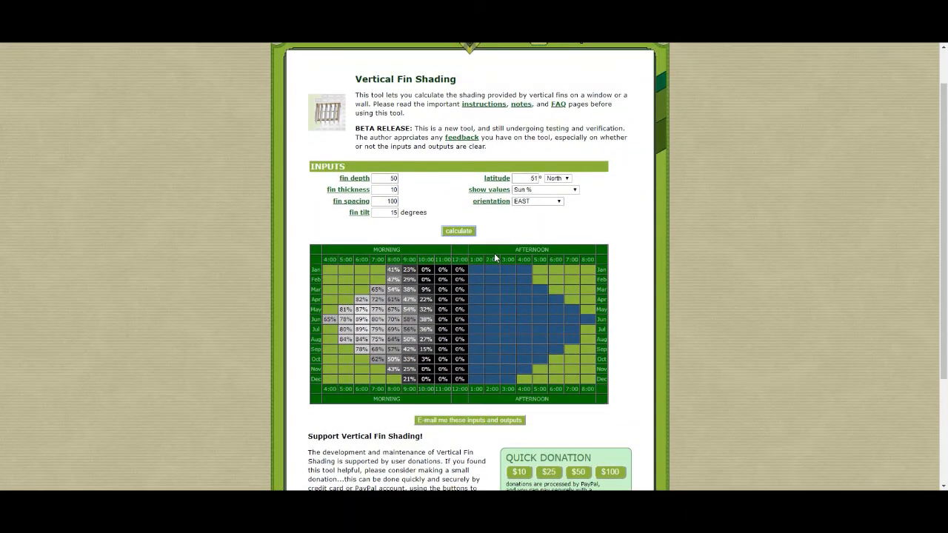
mouse_move(530, 321)
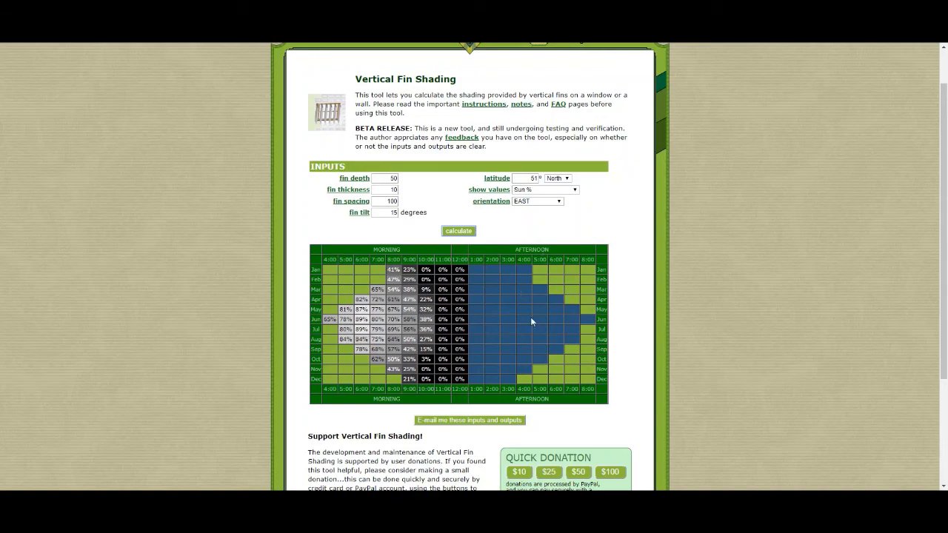
scroll("up", 3)
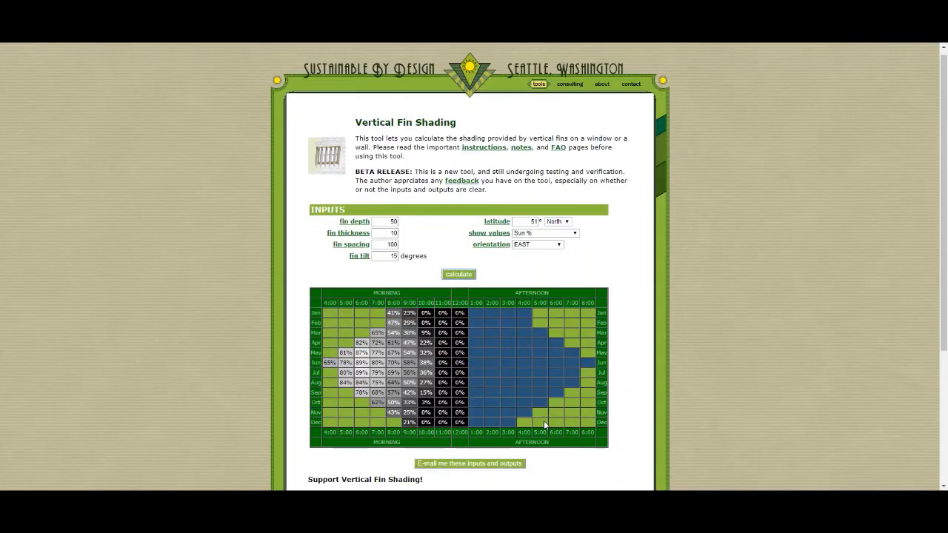